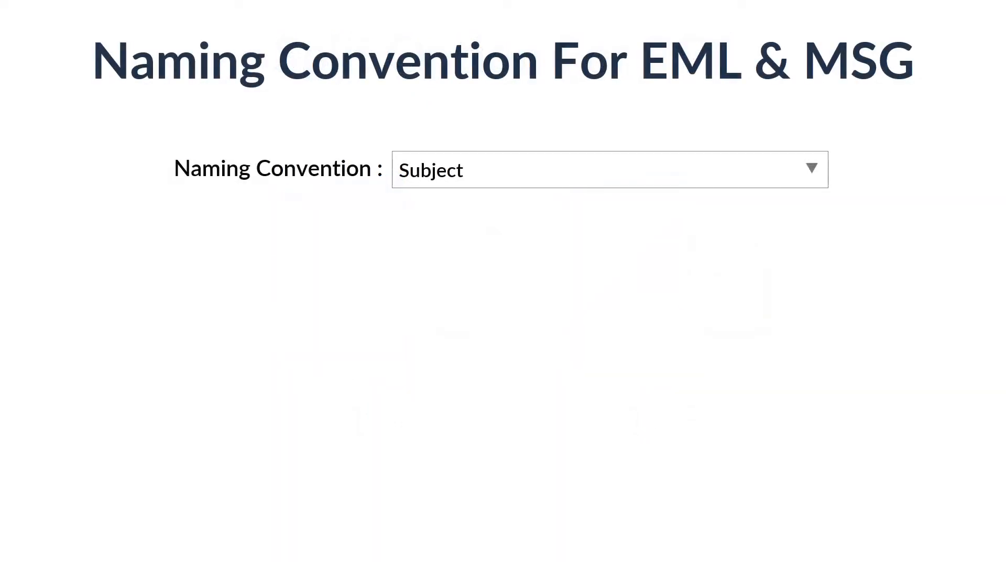
Launch SysTools Outlook Recovery and wait for its empty mailbox window.
left_click(609, 169)
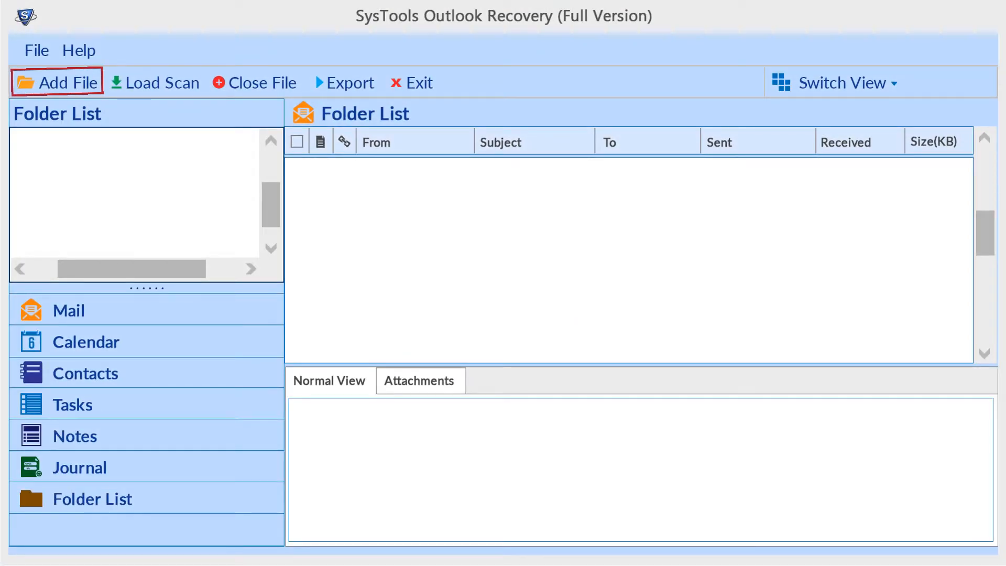
Add outlook.pst from the Desktop as the data file to recover.
left_click(67, 82)
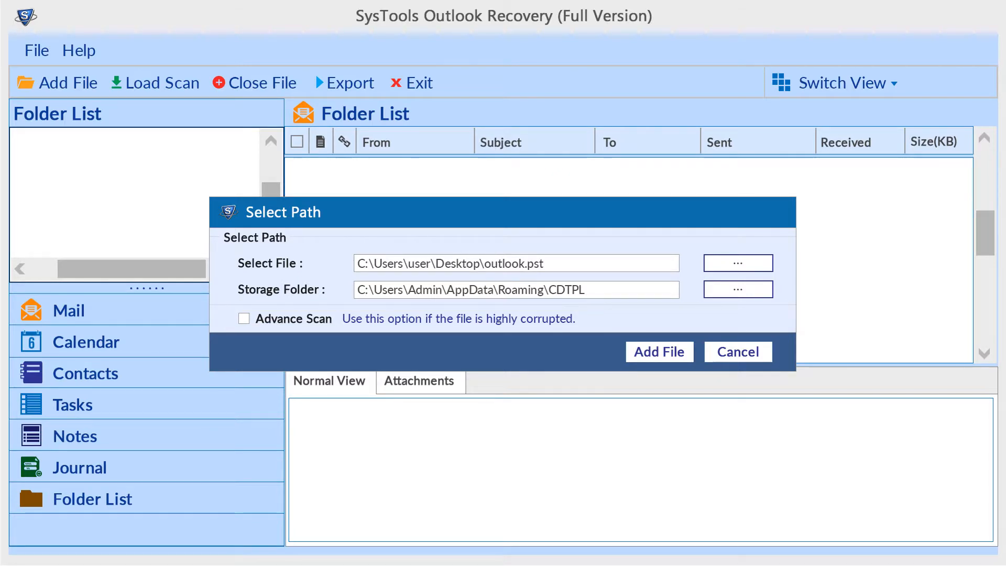
left_click(658, 352)
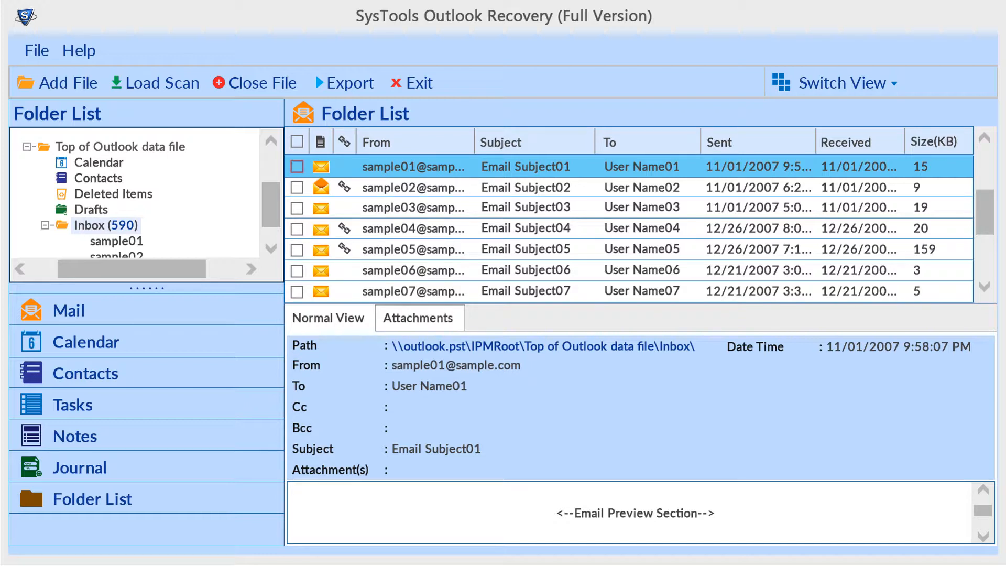
Open the Export Options dialog for the loaded outlook.pst mailbox.
left_click(295, 167)
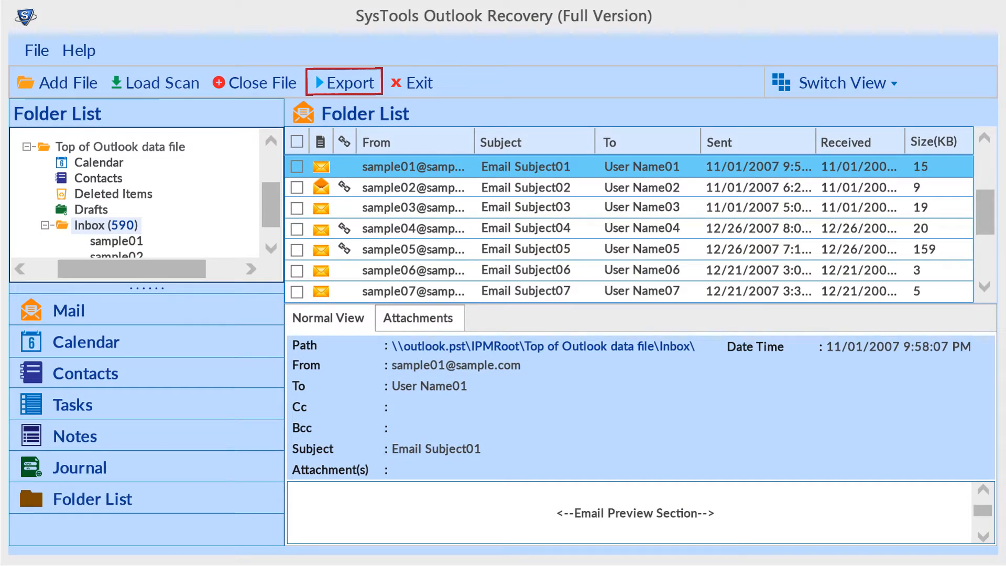
left_click(345, 82)
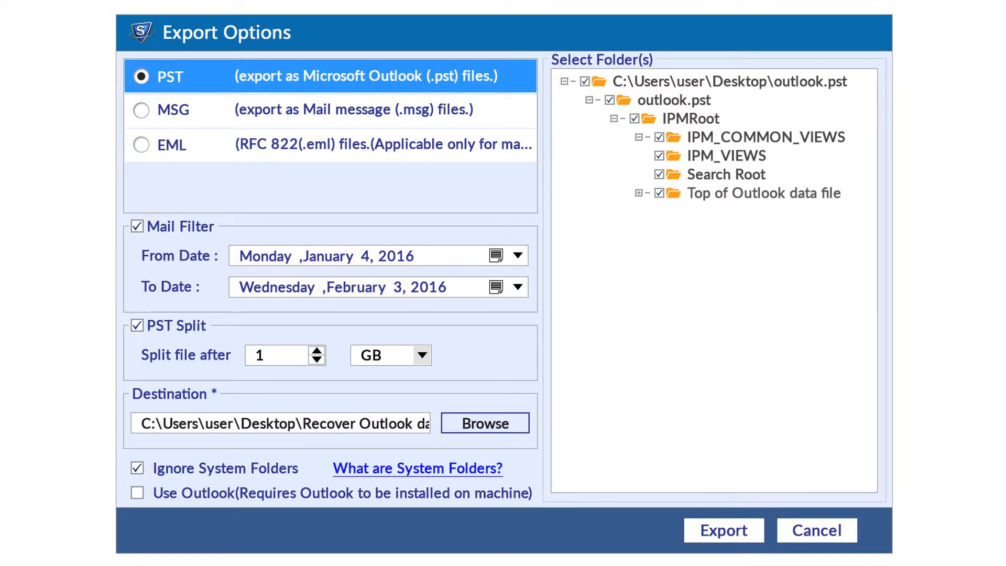
Export all mailbox folders in MSG format, producing 590 successes and 0 failures.
left_click(705, 276)
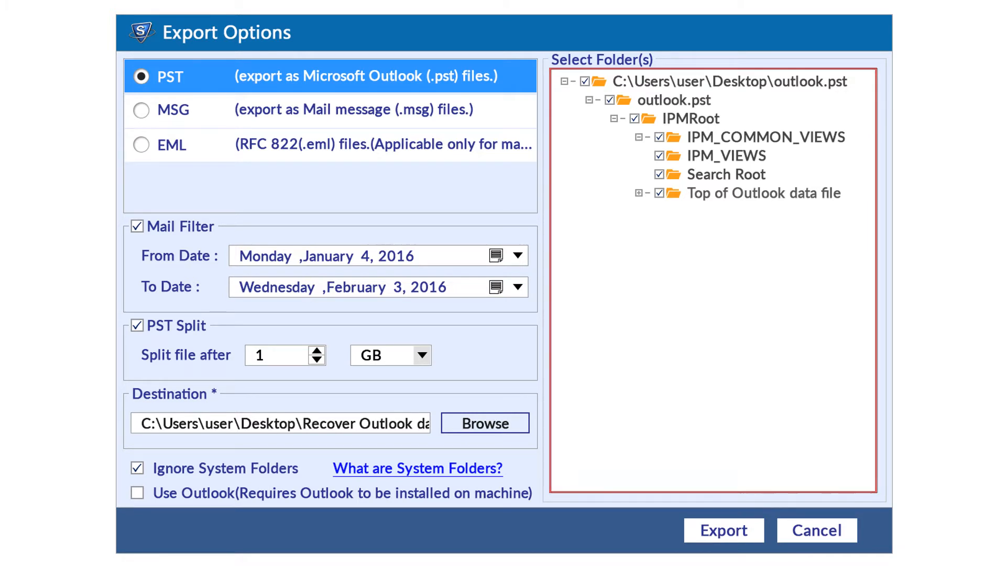
left_click(141, 110)
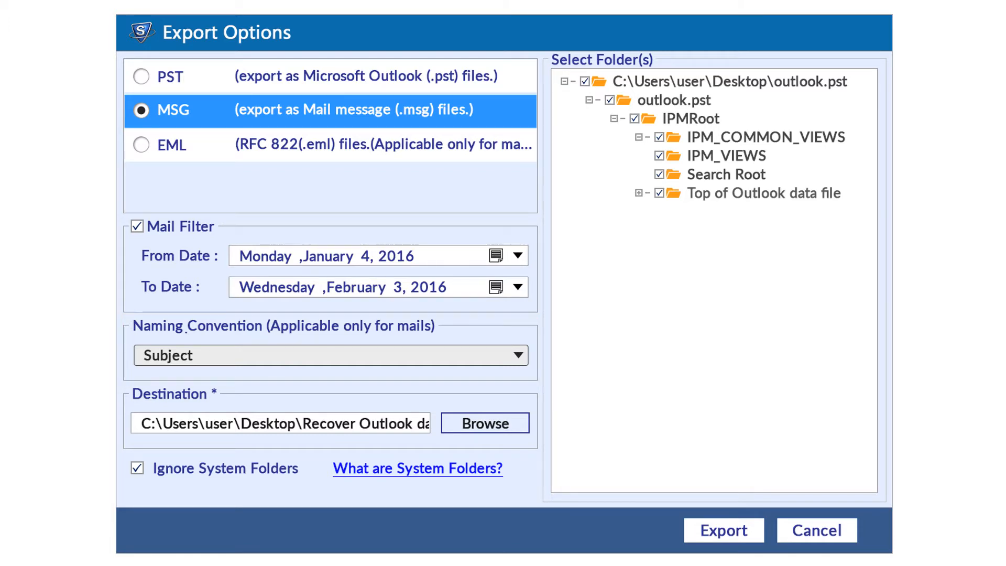
left_click(723, 530)
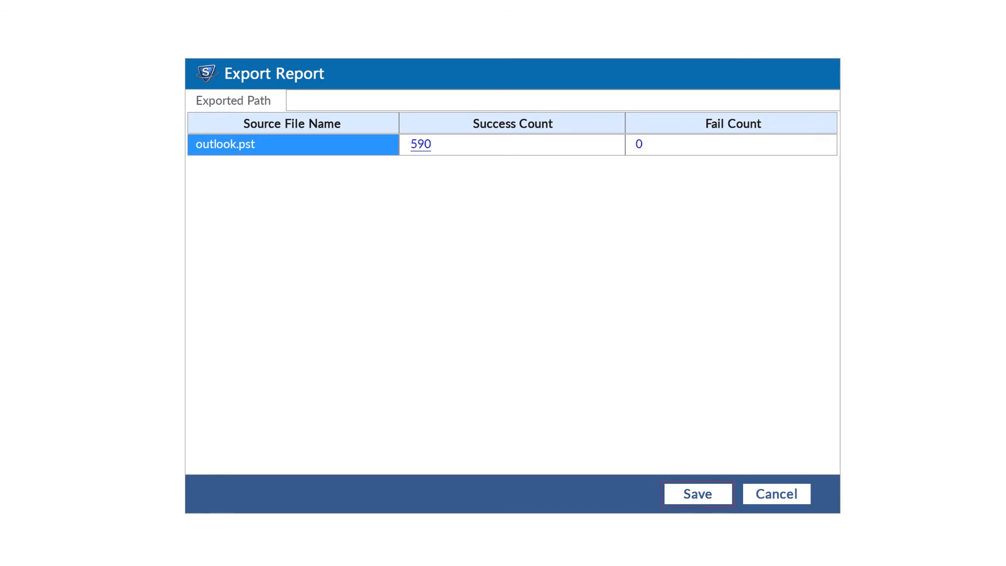
mouse_move(697, 494)
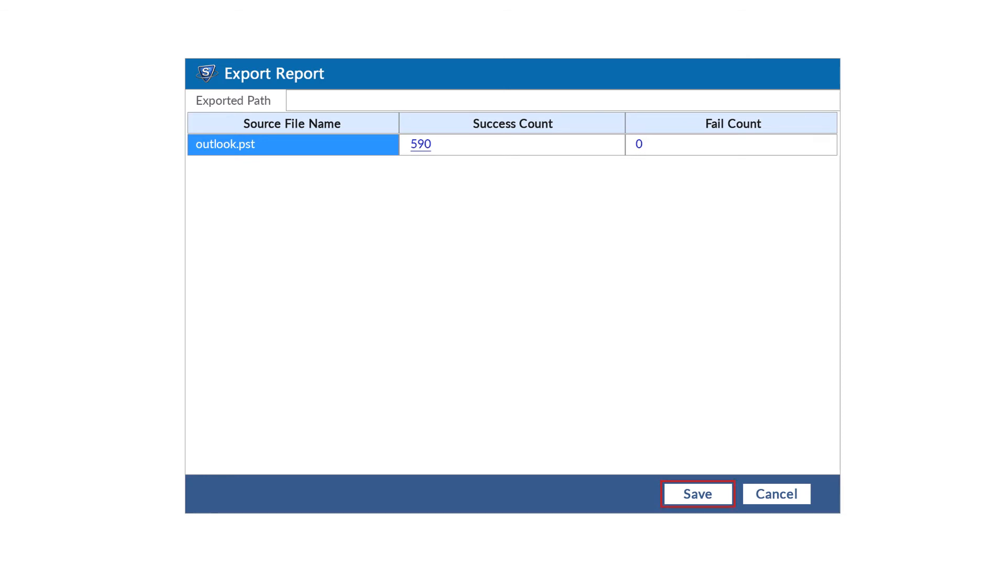